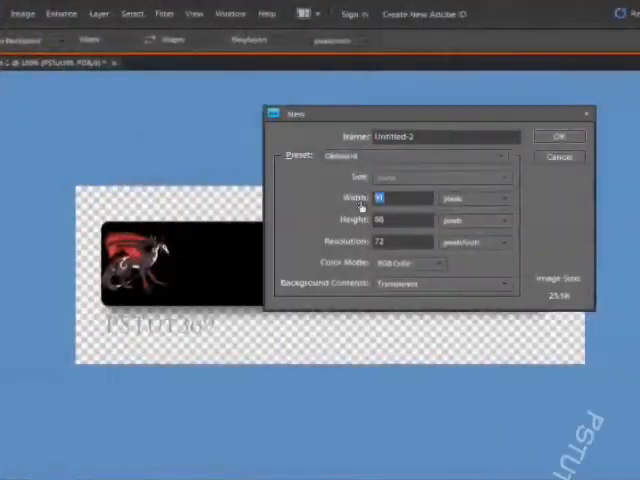
Step: Add the text 'TUTORIAL EXAMPLE' to a new blank document and preview a glow style on it
{"action": "left_click", "coordinate": [560, 136]}
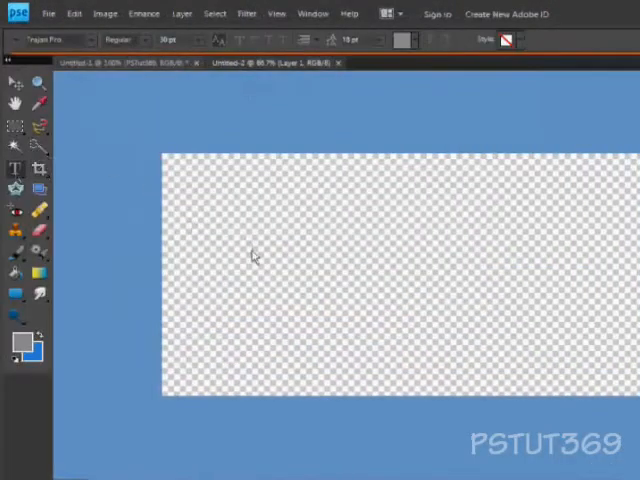
{"action": "left_click", "coordinate": [200, 246]}
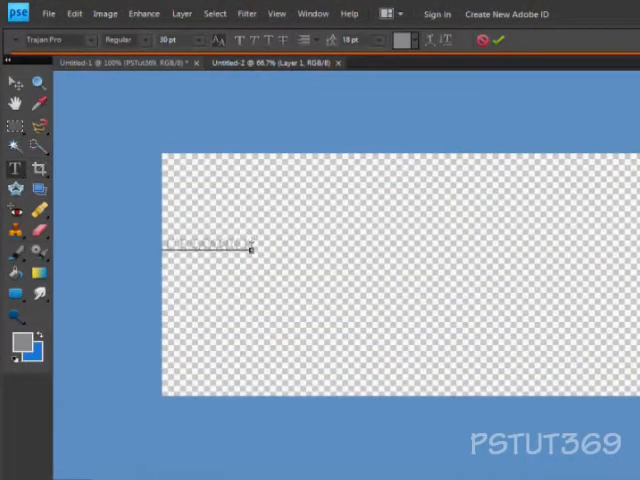
{"action": "type", "text": "TUTORIAL EXAMPLE"}
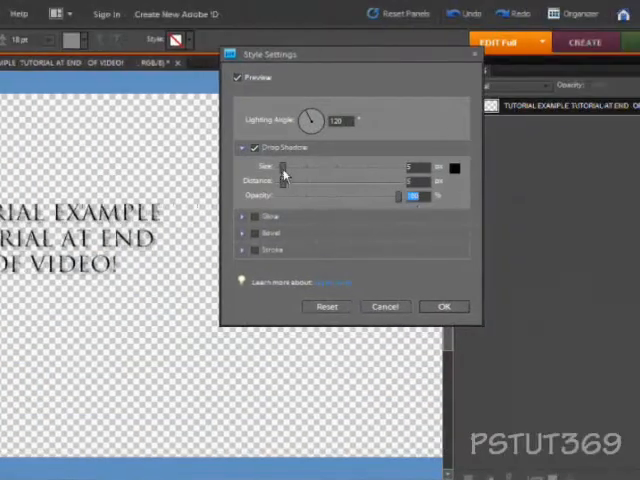
{"action": "left_click", "coordinate": [244, 216]}
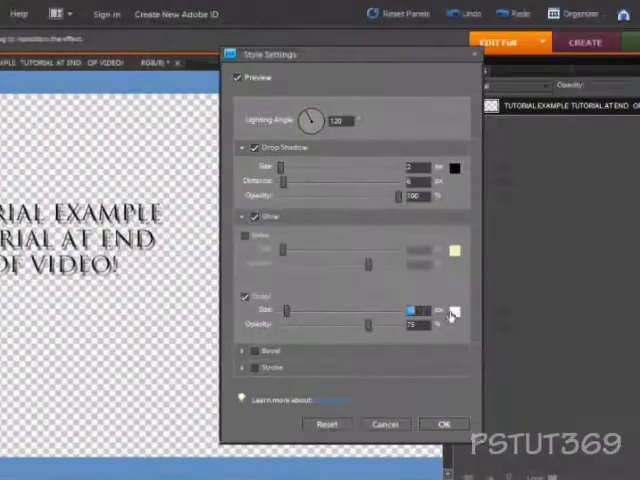
{"action": "left_click", "coordinate": [452, 312]}
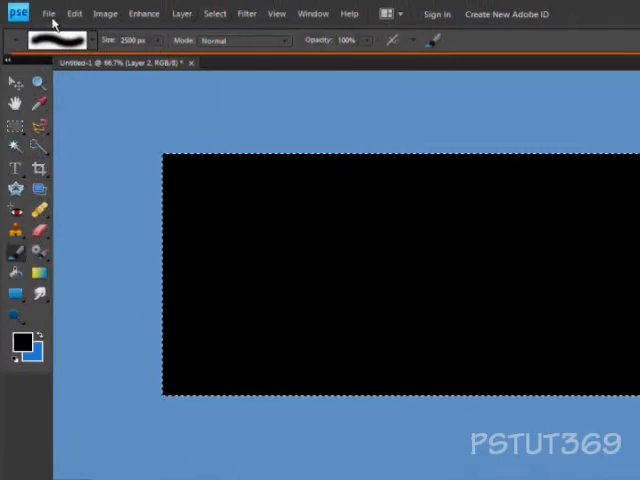
Step: Create a new transparent blank document 1000 by 500 pixels via File > New
{"action": "left_click", "coordinate": [48, 12]}
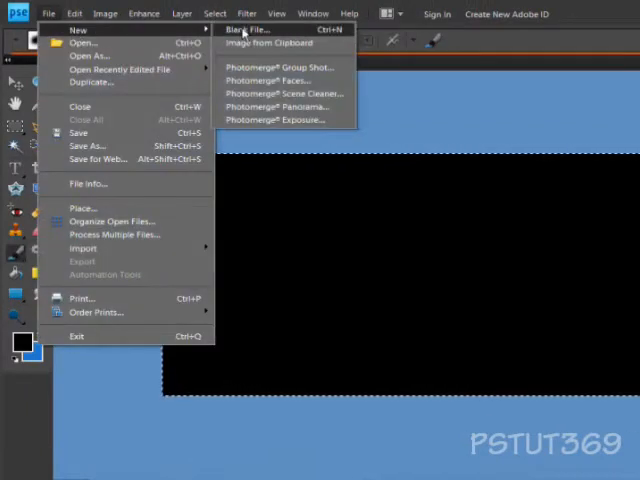
{"action": "left_click", "coordinate": [256, 28]}
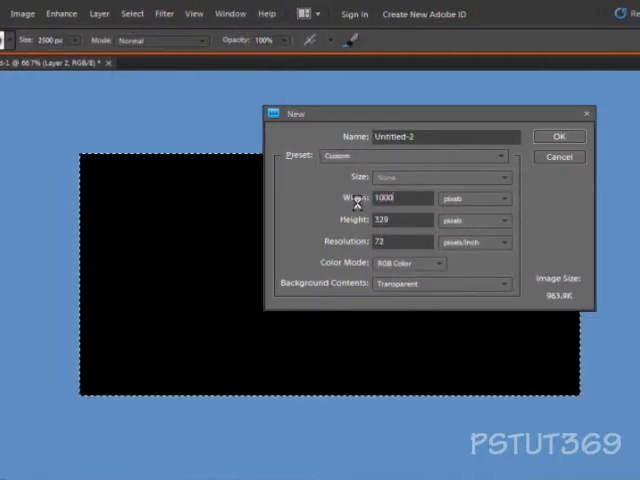
{"action": "triple_click", "coordinate": [400, 198]}
{"action": "type", "text": "500"}
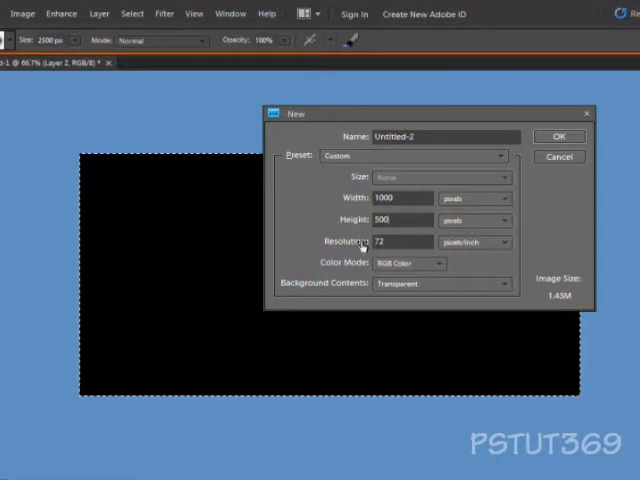
{"action": "mouse_move", "coordinate": [336, 288]}
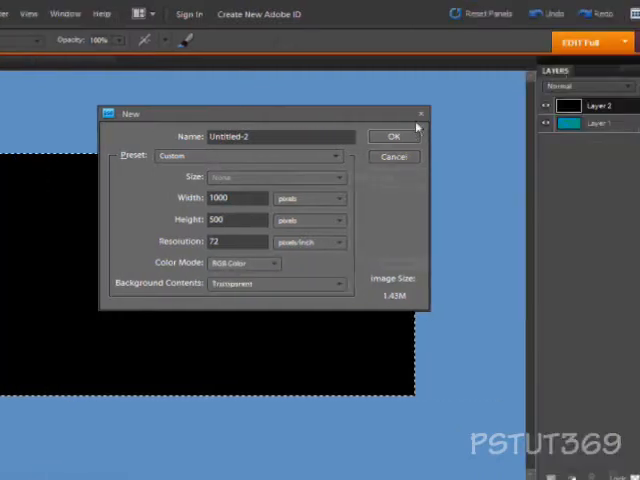
{"action": "left_click", "coordinate": [394, 136]}
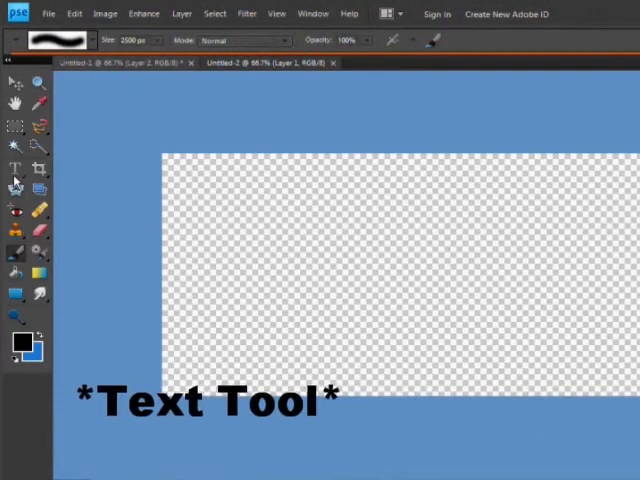
Step: Add two lines of text reading 'Banner Example' and 'For Youtube' with the Horizontal Type tool
{"action": "left_click", "coordinate": [16, 168]}
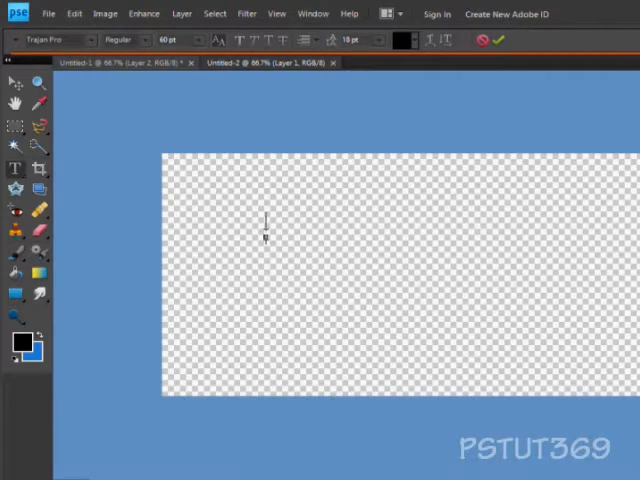
{"action": "type", "text": "ACKGR"}
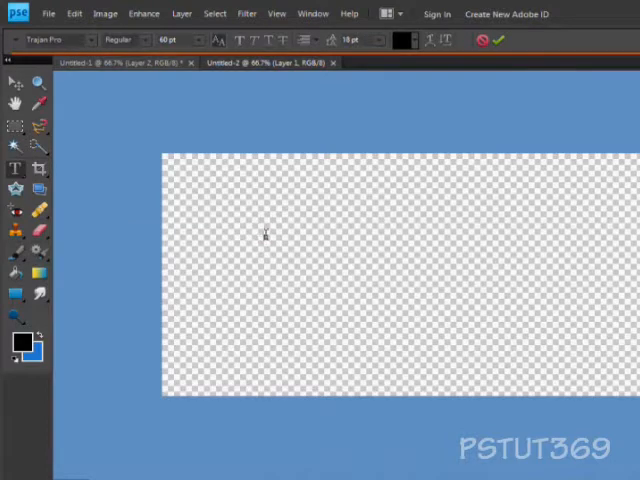
{"action": "type", "text": "ANNER EXAMPLE"}
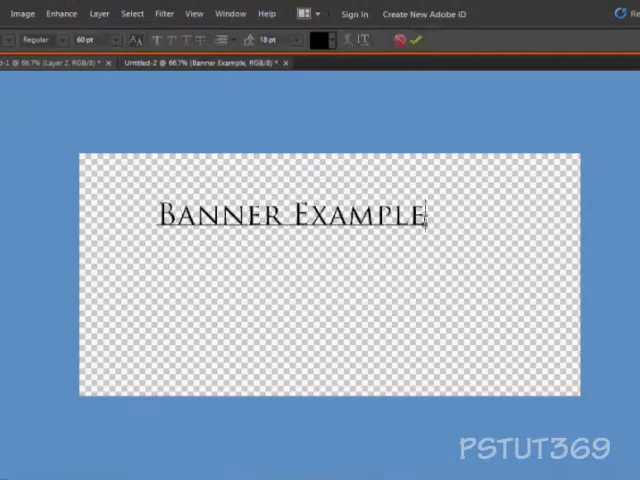
{"action": "type", "text": "For"}
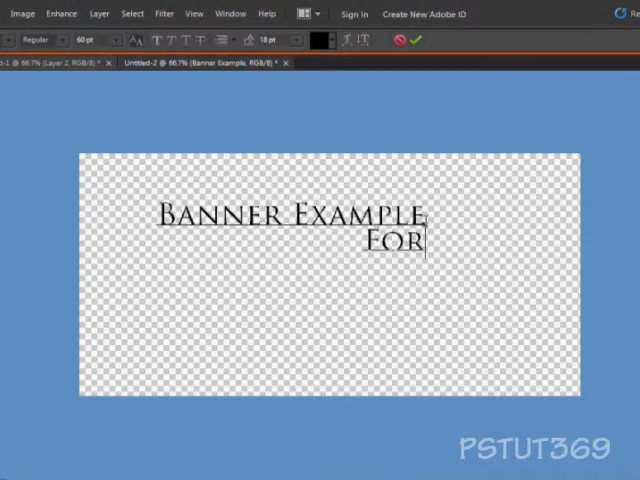
{"action": "type", "text": "Youtube"}
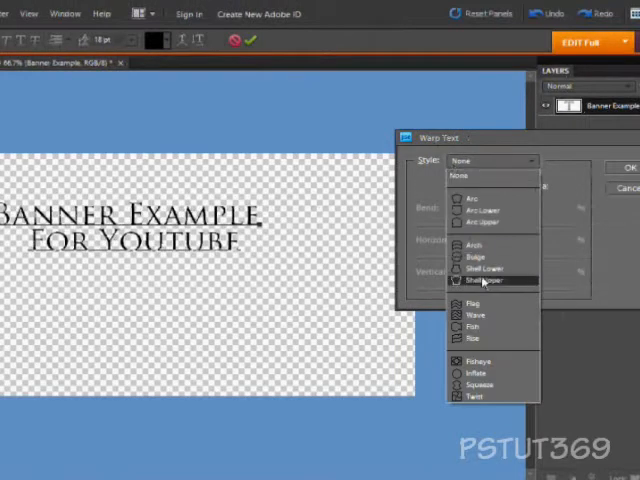
Step: Warp the banner text, trying Shell Lower then settling on the Bulge style
{"action": "left_click", "coordinate": [484, 280]}
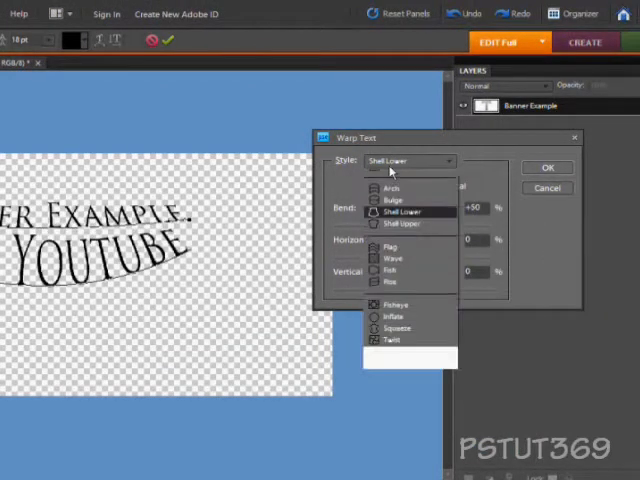
{"action": "left_click", "coordinate": [392, 192]}
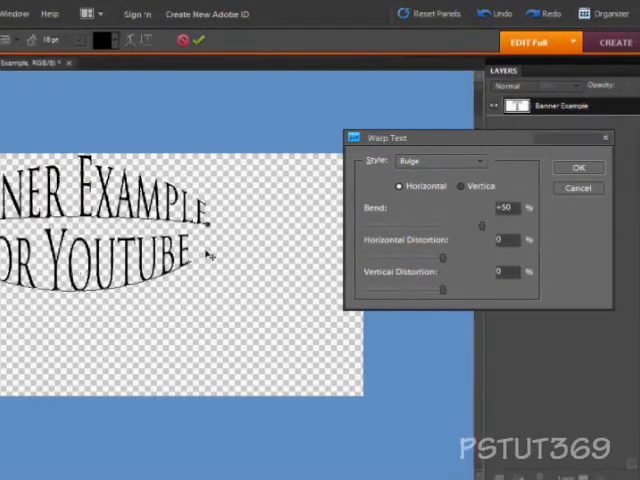
{"action": "left_click", "coordinate": [576, 168]}
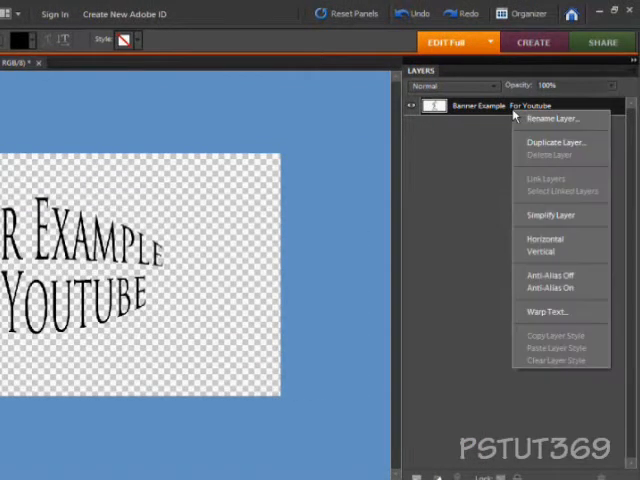
{"action": "mouse_move", "coordinate": [520, 142]}
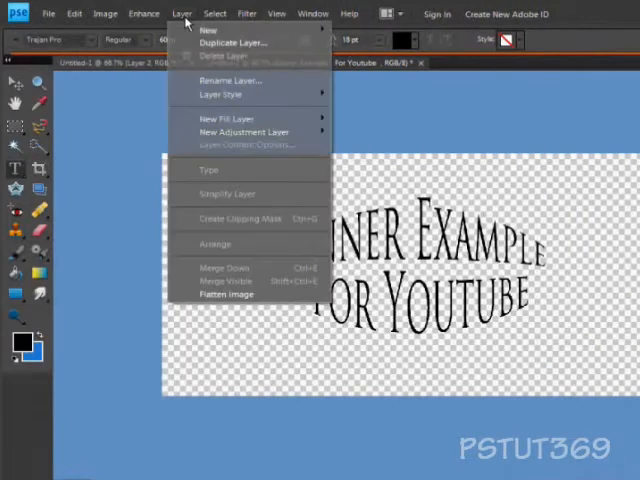
{"action": "mouse_move", "coordinate": [218, 94]}
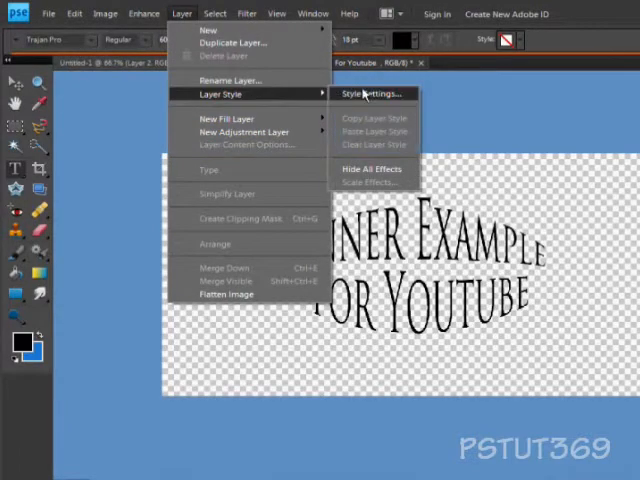
Step: Bring up Layer > Layer Style > Style Settings for the warped text layer
{"action": "left_click", "coordinate": [370, 92]}
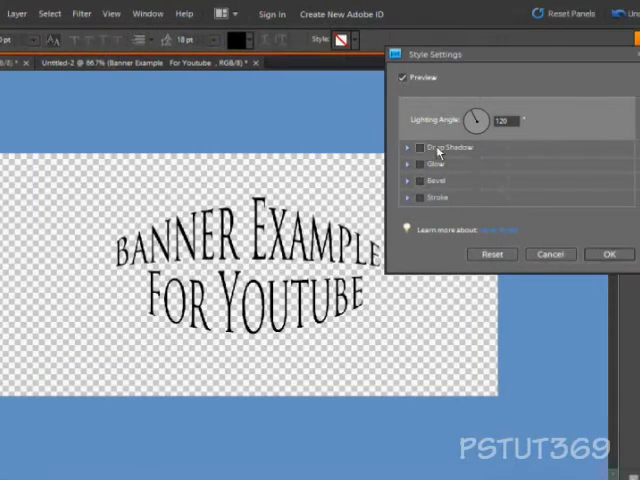
{"action": "mouse_move", "coordinate": [424, 160]}
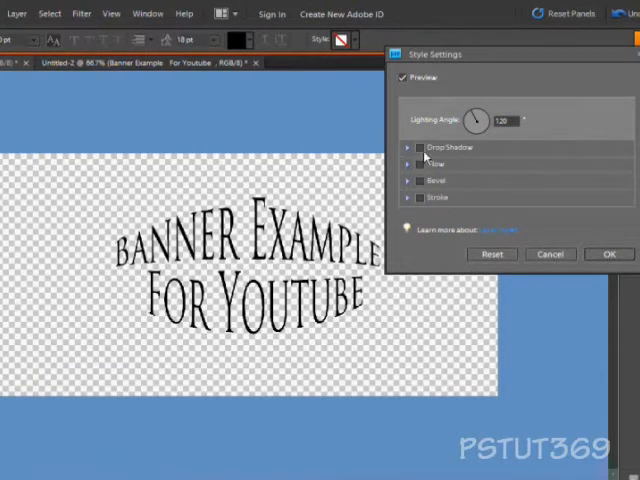
Step: Enable Drop Shadow, a blue Outer Glow, Bevel and Stroke on the text layer and apply them
{"action": "left_click", "coordinate": [408, 148]}
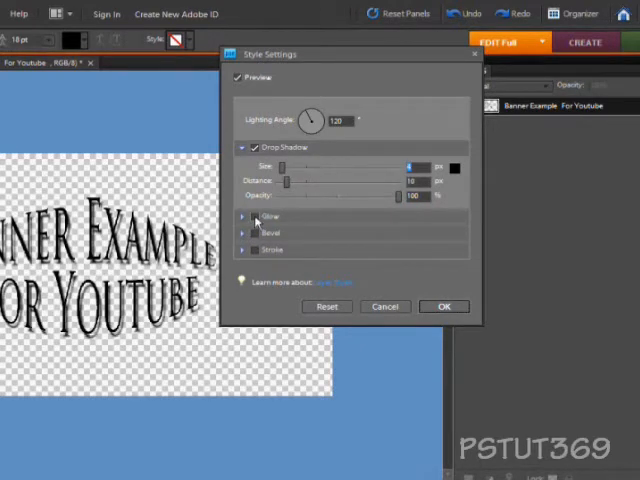
{"action": "left_click", "coordinate": [244, 216]}
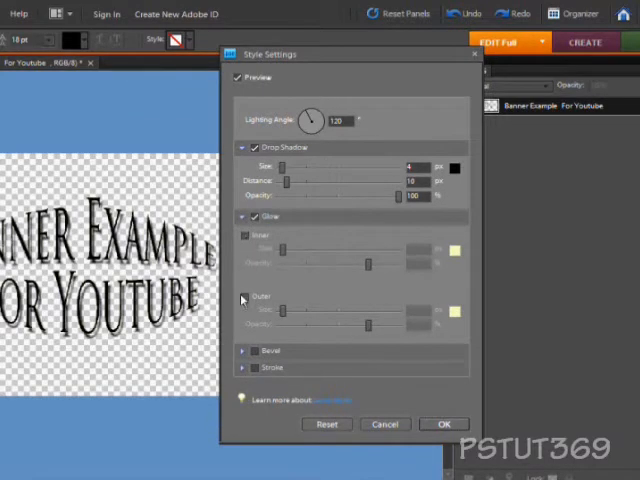
{"action": "left_click", "coordinate": [454, 312]}
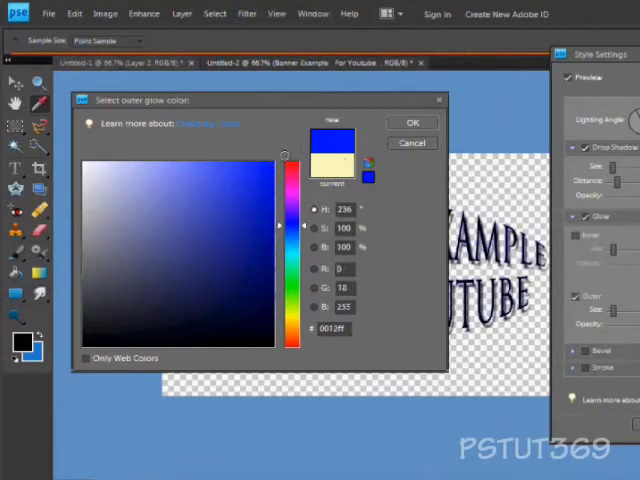
{"action": "left_click", "coordinate": [412, 120]}
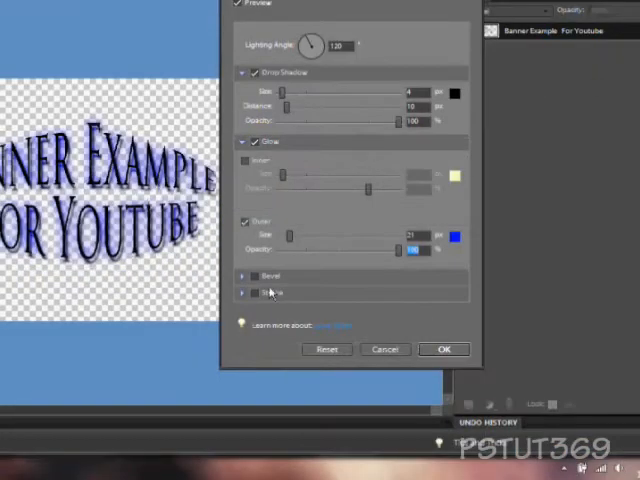
{"action": "left_click", "coordinate": [252, 276]}
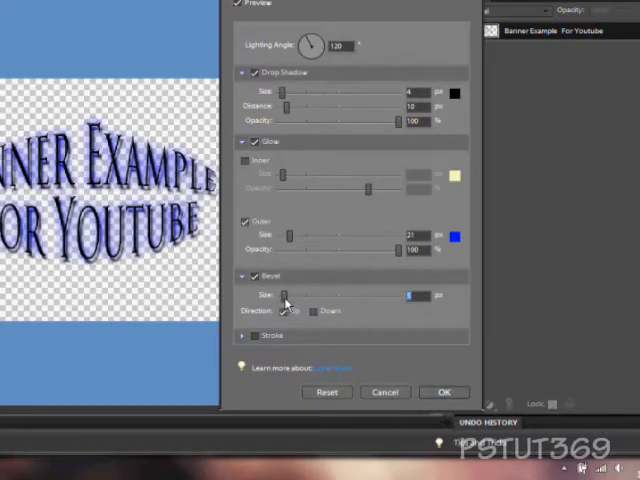
{"action": "left_click", "coordinate": [254, 336]}
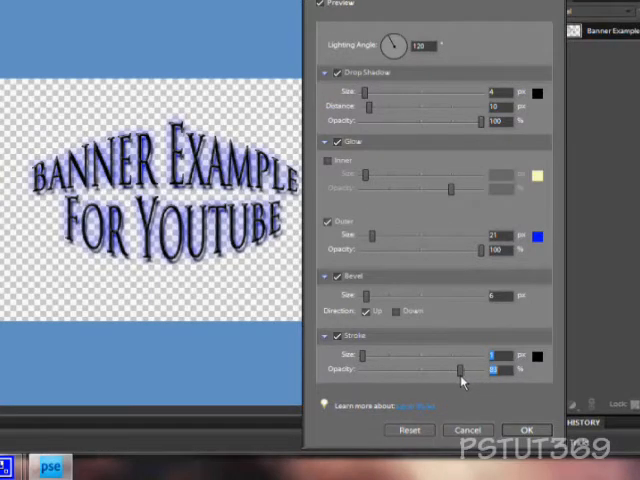
{"action": "mouse_move", "coordinate": [462, 378]}
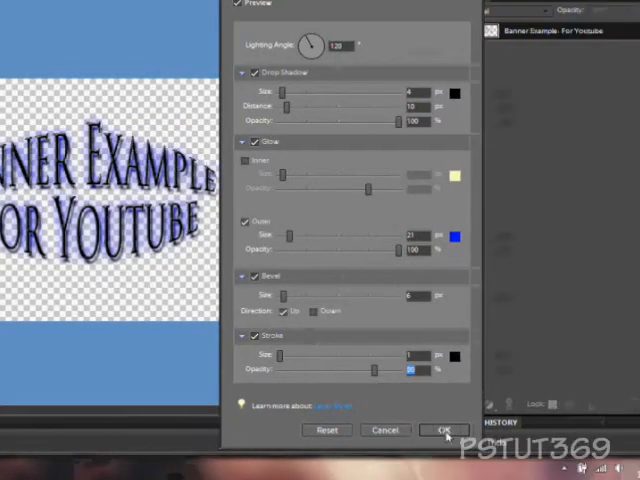
{"action": "left_click", "coordinate": [444, 428]}
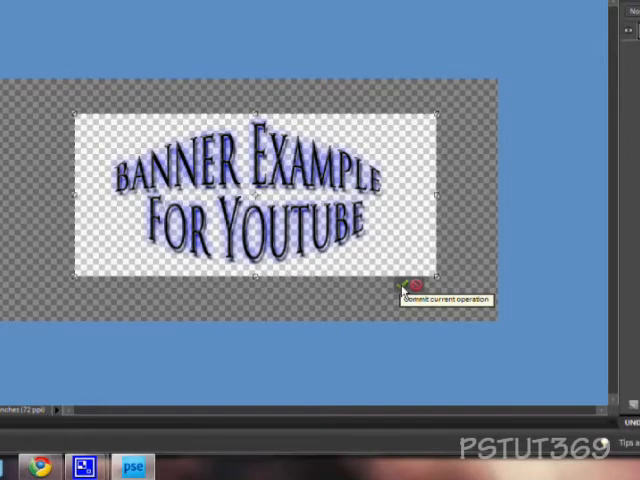
Step: Fill a new background layer with a mottled blue-green colour behind the styled text
{"action": "left_click", "coordinate": [412, 292]}
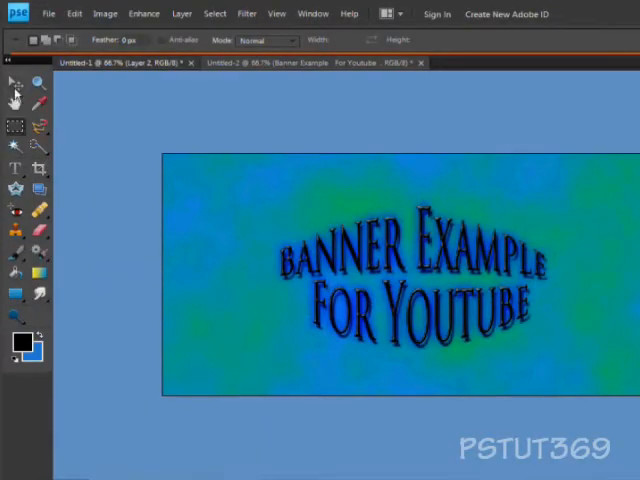
Step: With the Move tool active, open the dragon GIF image via File > Open
{"action": "left_click", "coordinate": [16, 92]}
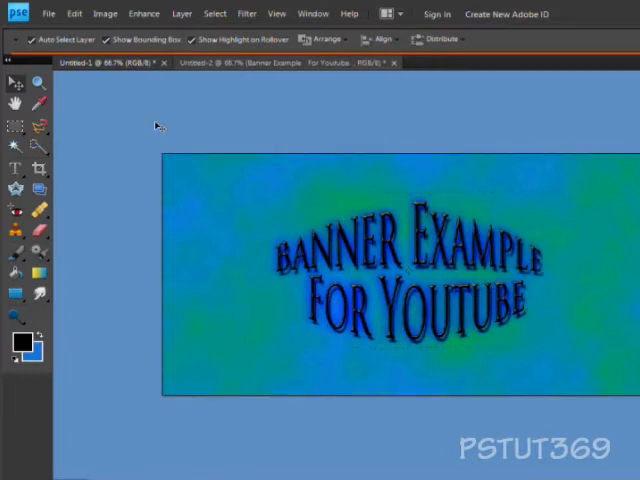
{"action": "left_click", "coordinate": [48, 12]}
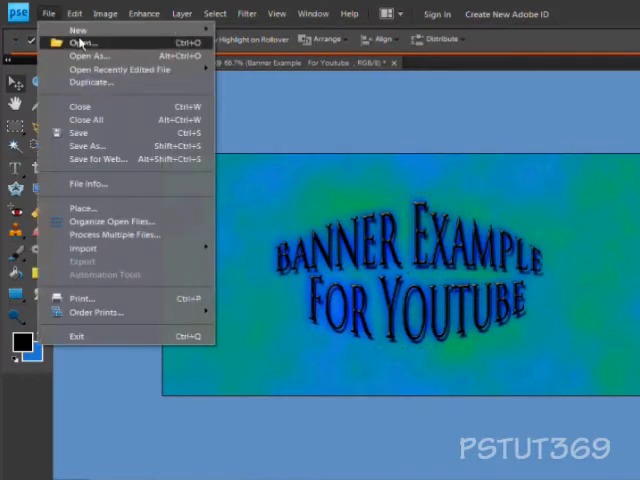
{"action": "left_click", "coordinate": [84, 56]}
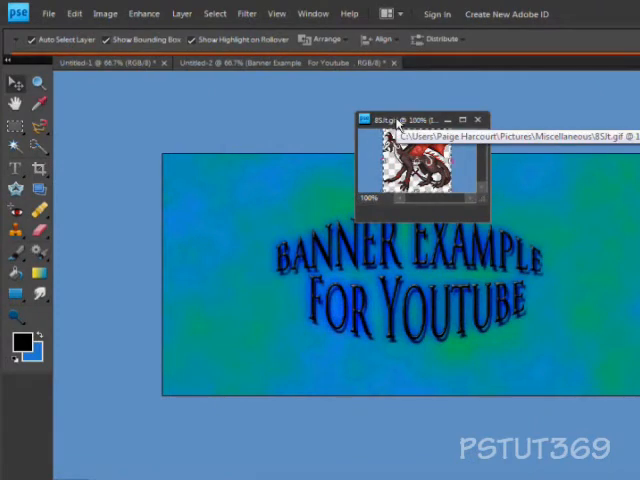
{"action": "mouse_move", "coordinate": [424, 126]}
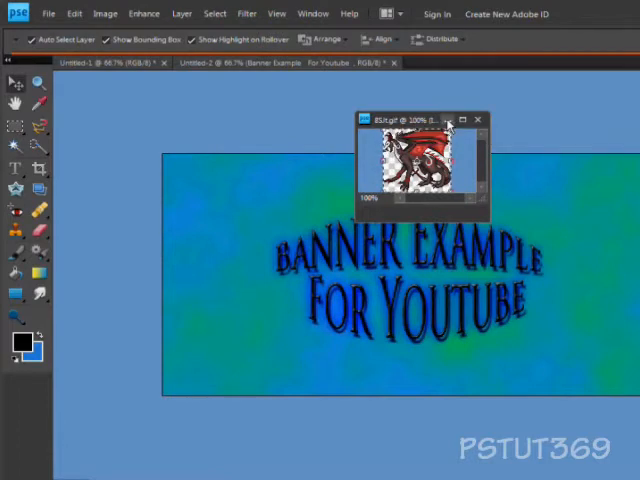
{"action": "left_click", "coordinate": [480, 120]}
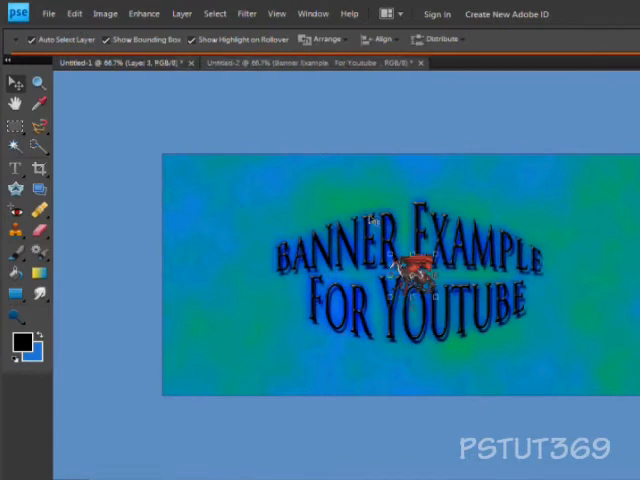
Step: Drag the dragon picture onto the banner and position it above the word 'Banner'
{"action": "left_click_drag", "start_coordinate": [410, 264], "coordinate": [316, 230]}
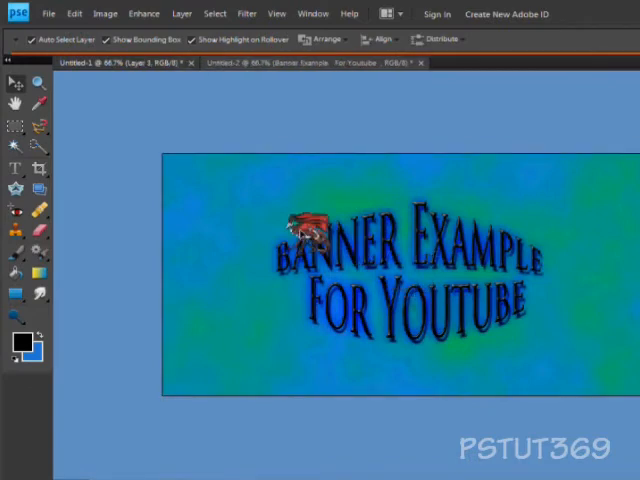
{"action": "left_click_drag", "start_coordinate": [310, 230], "coordinate": [216, 120]}
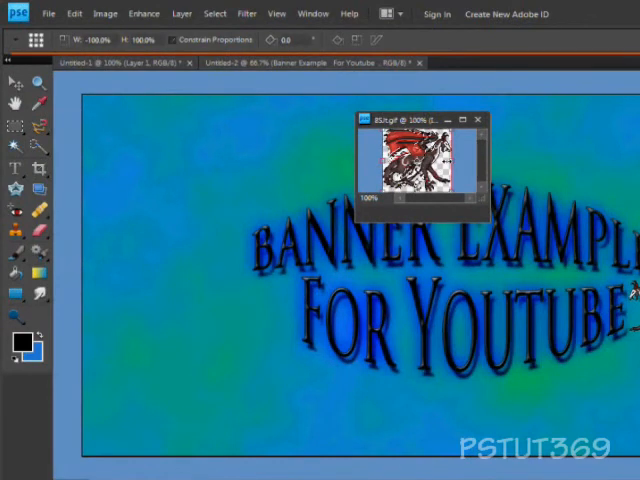
{"action": "left_click", "coordinate": [16, 76]}
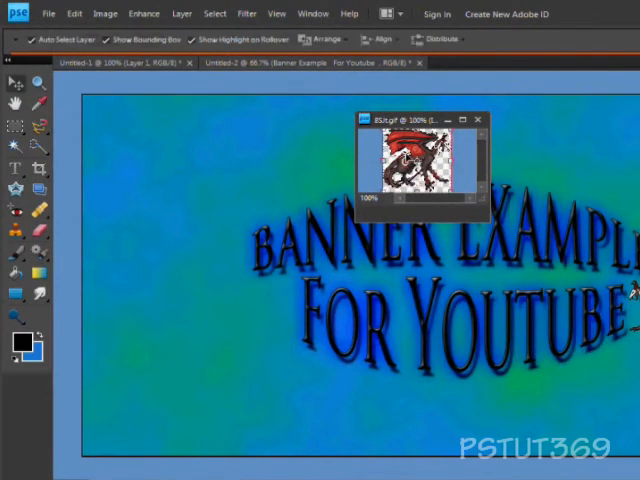